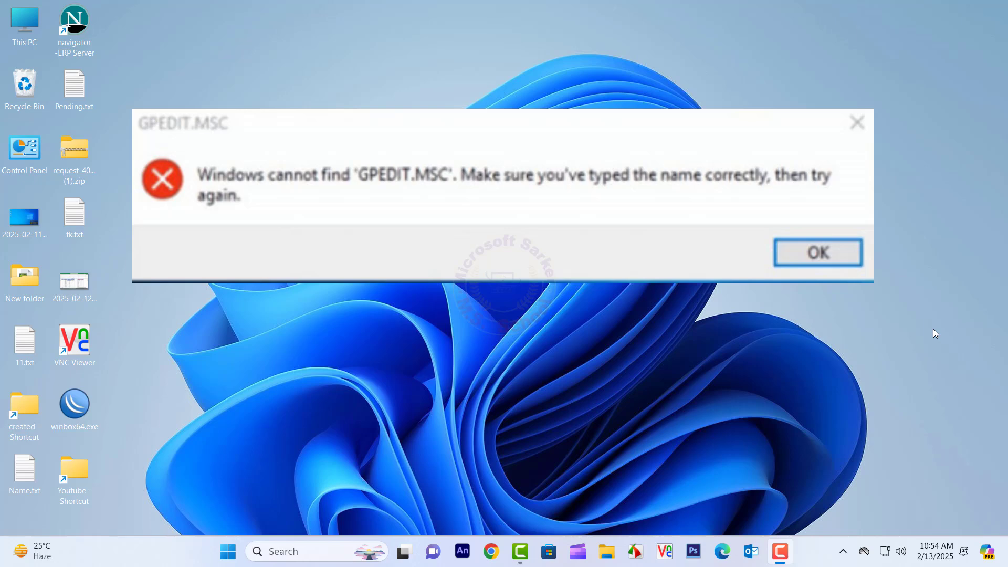
# Step: Dismiss the GPEDIT.MSC not-found error and search the taskbar for a program
pyautogui.click(816, 252)
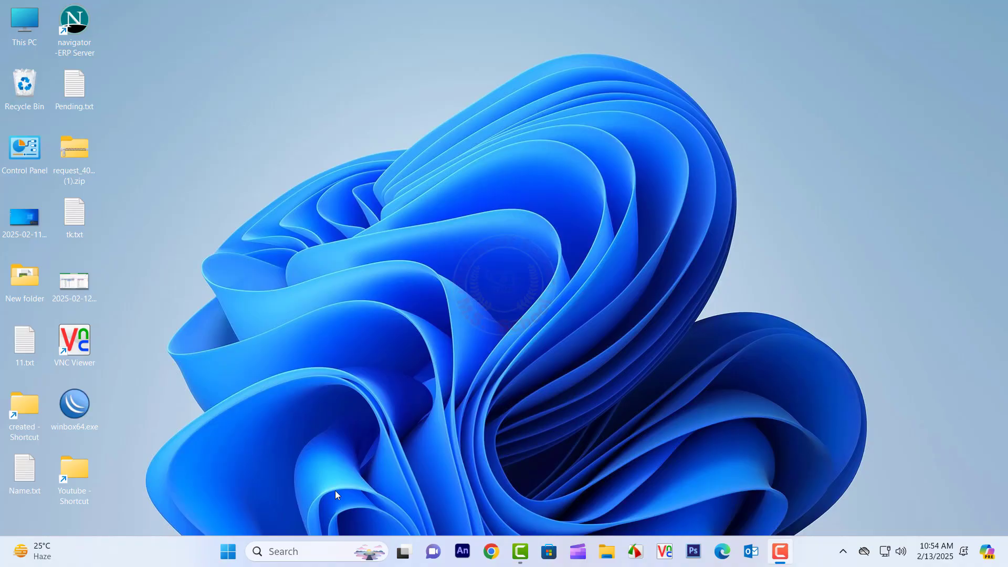
pyautogui.click(303, 551)
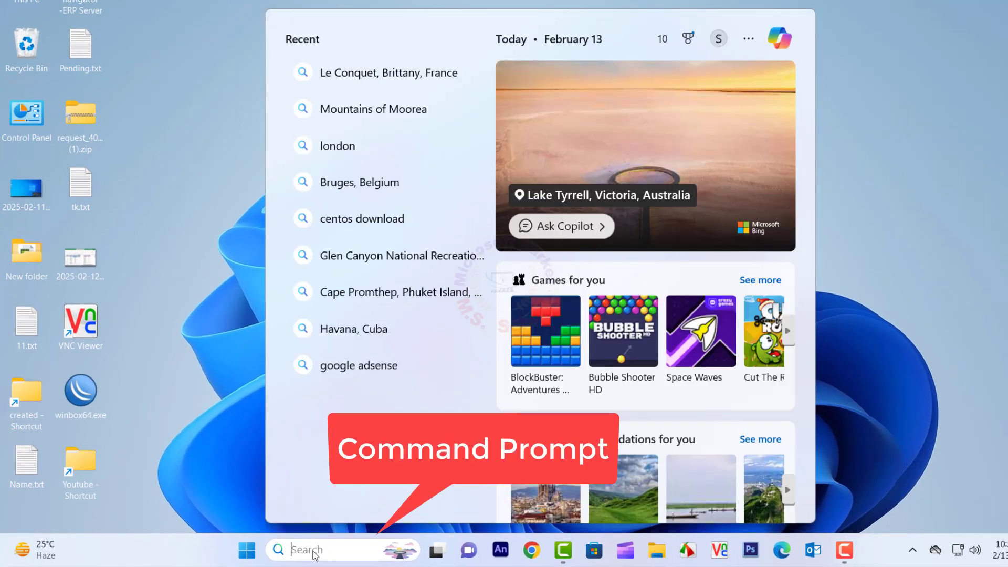
pyautogui.write('control Panel')
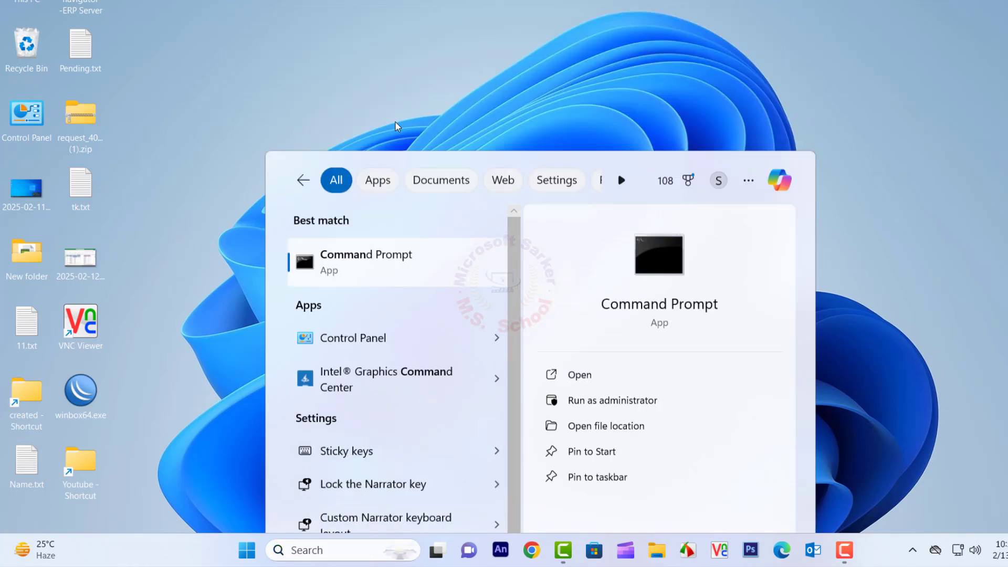
# Step: Run gpresult in Command Prompt and review its help output
pyautogui.click(577, 374)
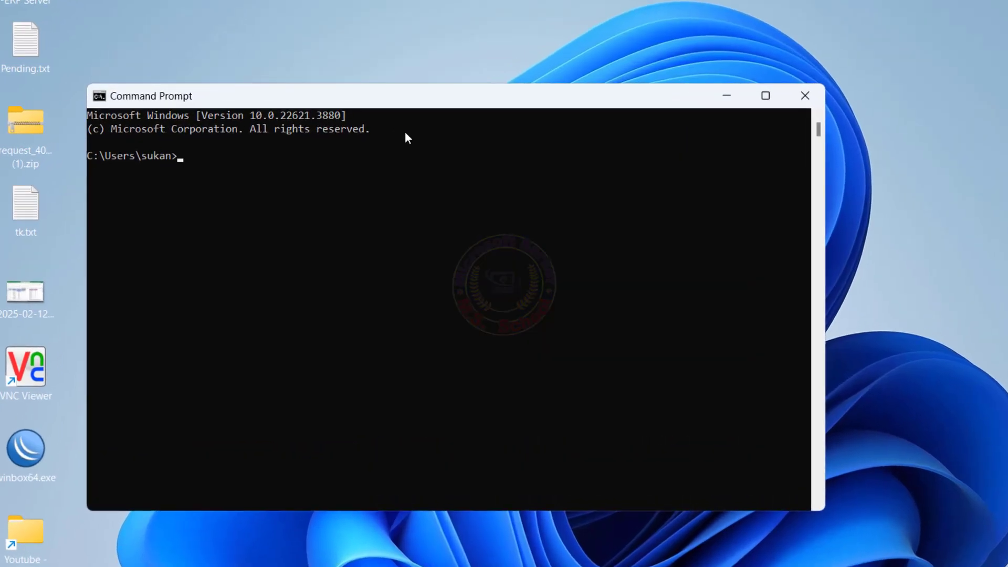
pyautogui.write('gpupdate')
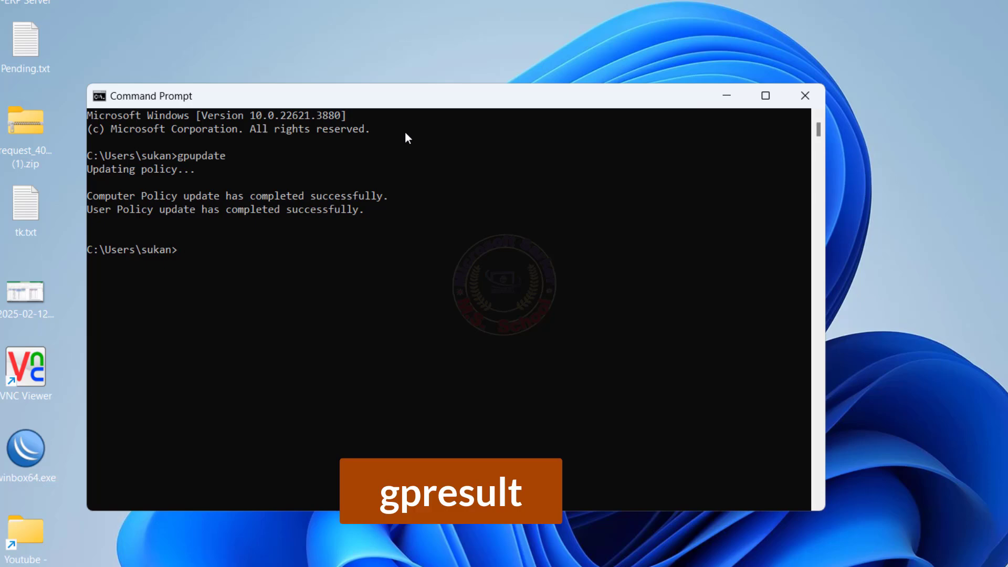
pyautogui.write('gpresult')
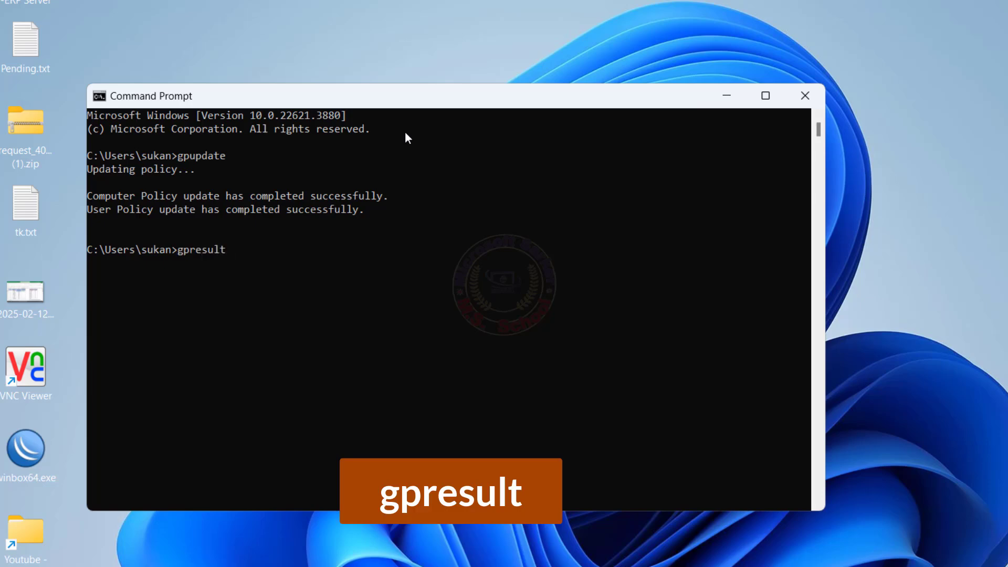
pyautogui.press('Return')
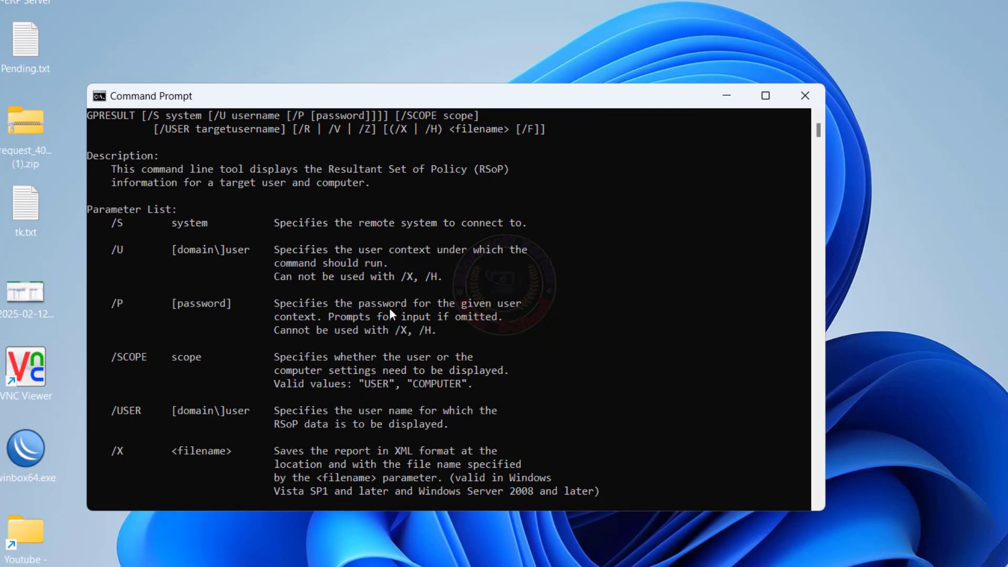
pyautogui.moveTo(253, 197)
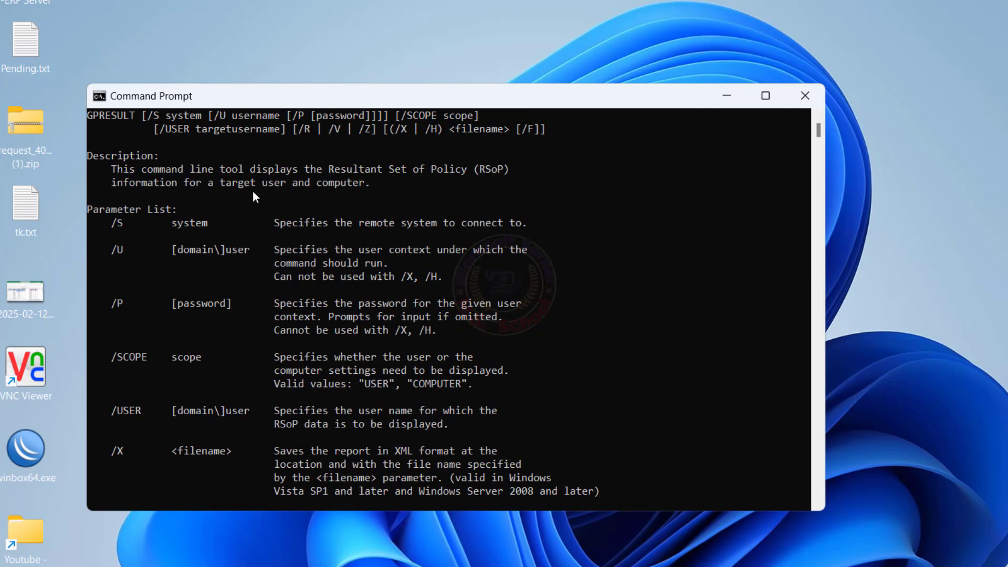
pyautogui.scroll(-3)
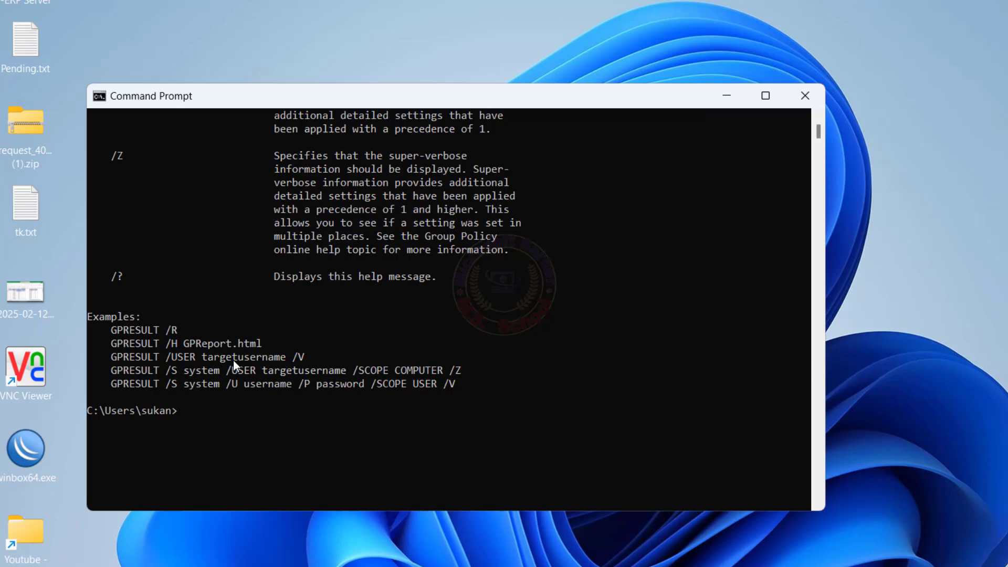
pyautogui.moveTo(594, 399)
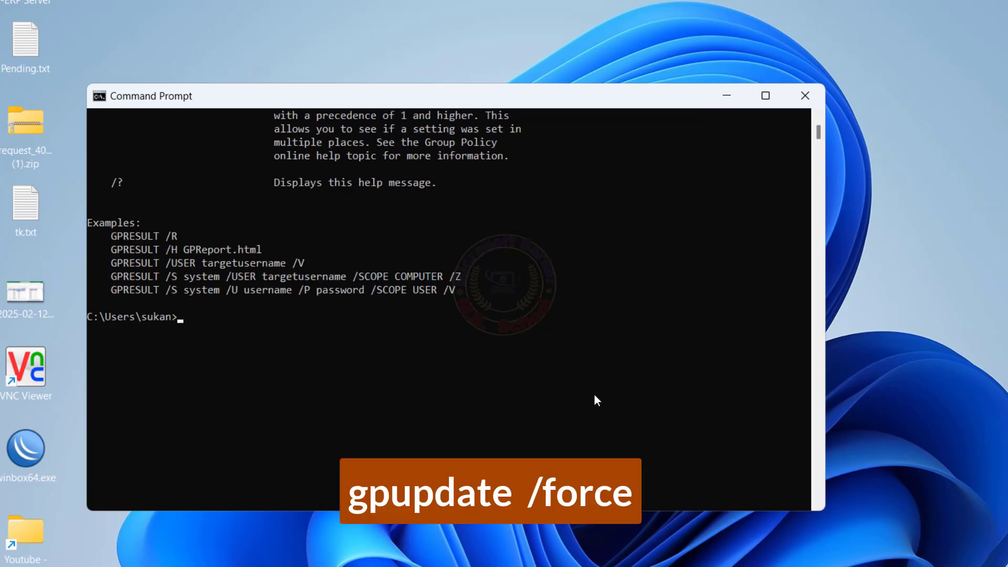
# Step: Run gpupdate /force so computer and user policy updates complete successfully
pyautogui.write('g')
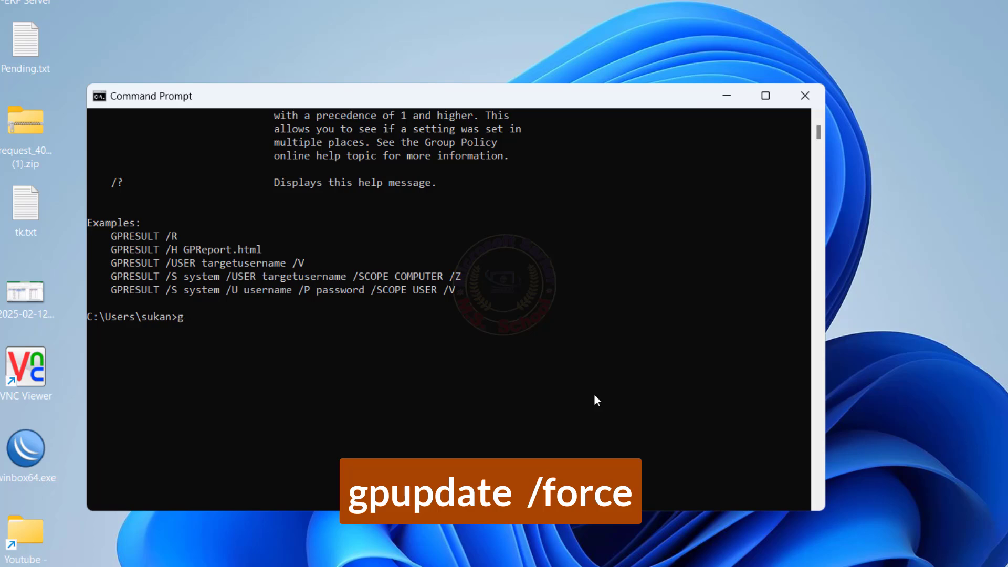
pyautogui.write('pu')
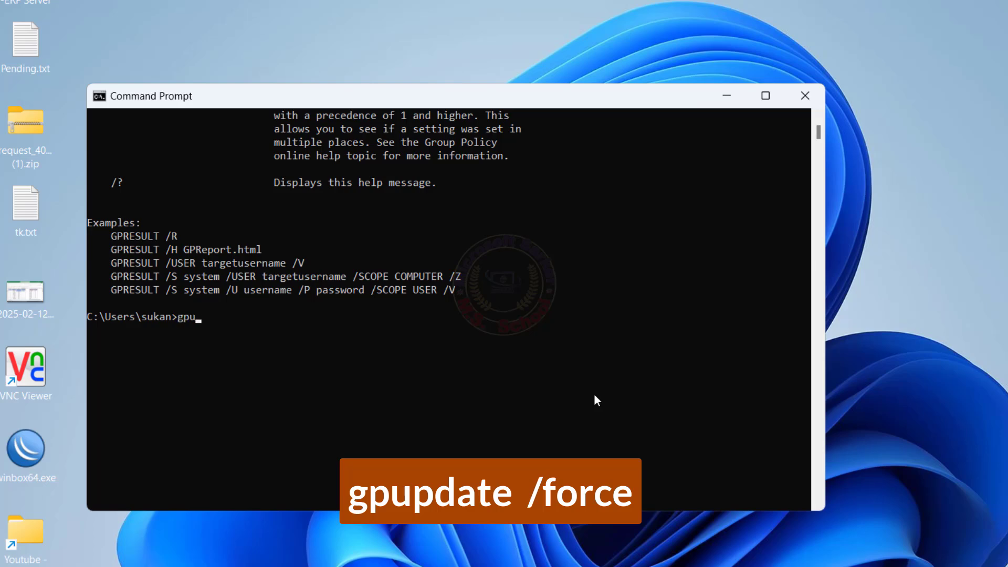
pyautogui.write('pdate /f')
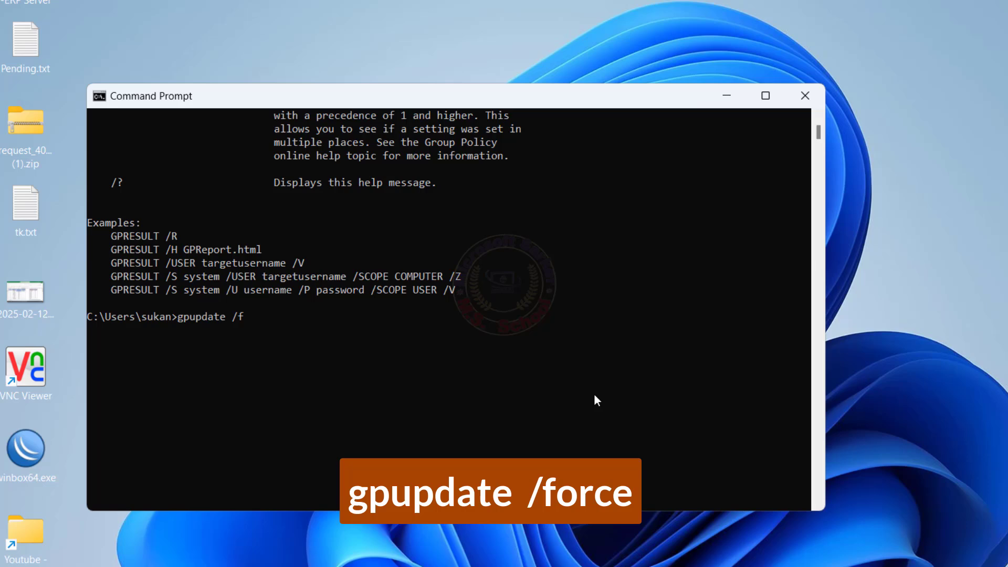
pyautogui.press('Return')
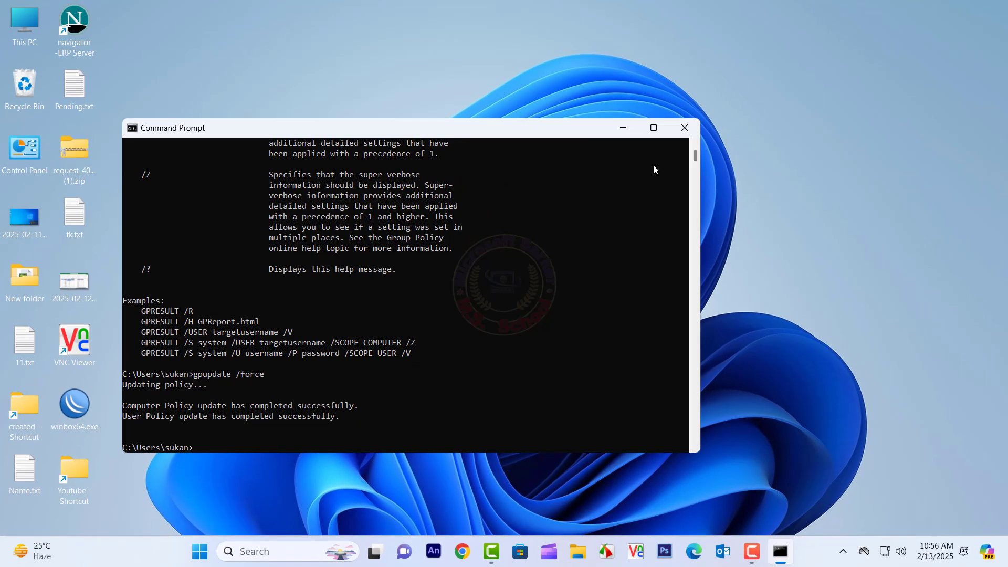
# Step: Close Command Prompt and search for 'services' to reach the Services console
pyautogui.click(683, 127)
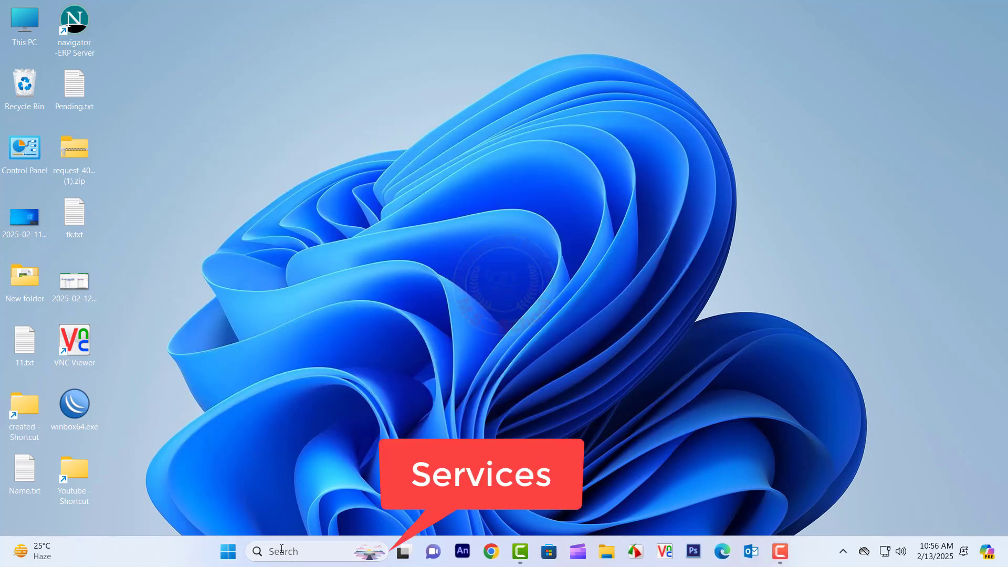
pyautogui.write('settings')
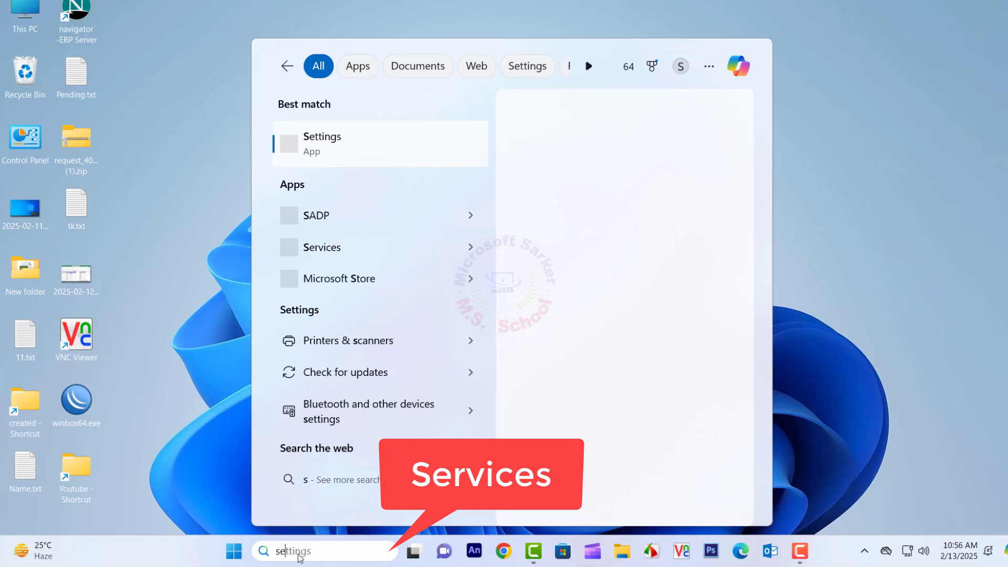
pyautogui.write('services')
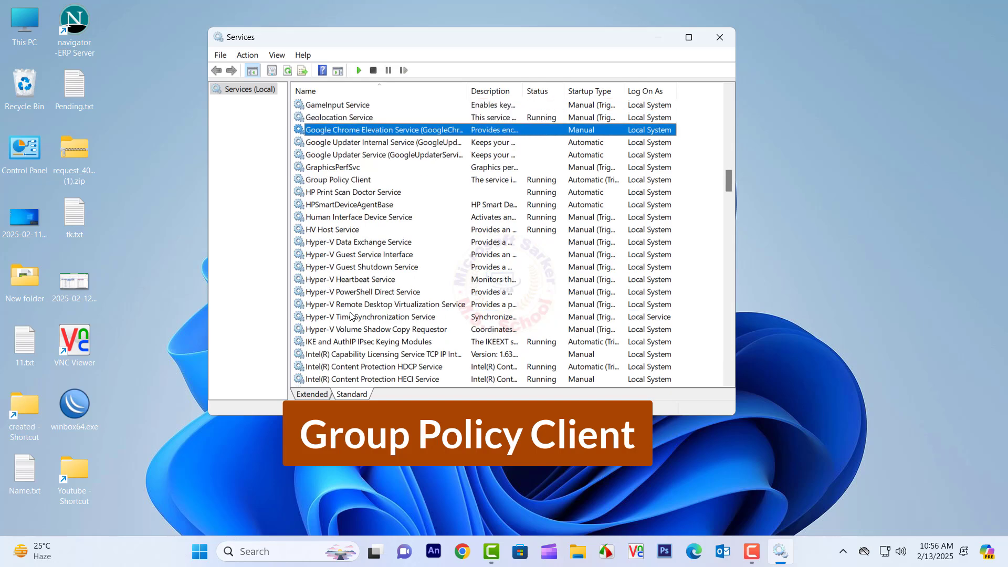
# Step: Check Group Policy Client's properties, confirming its status is Running on General
pyautogui.click(336, 180)
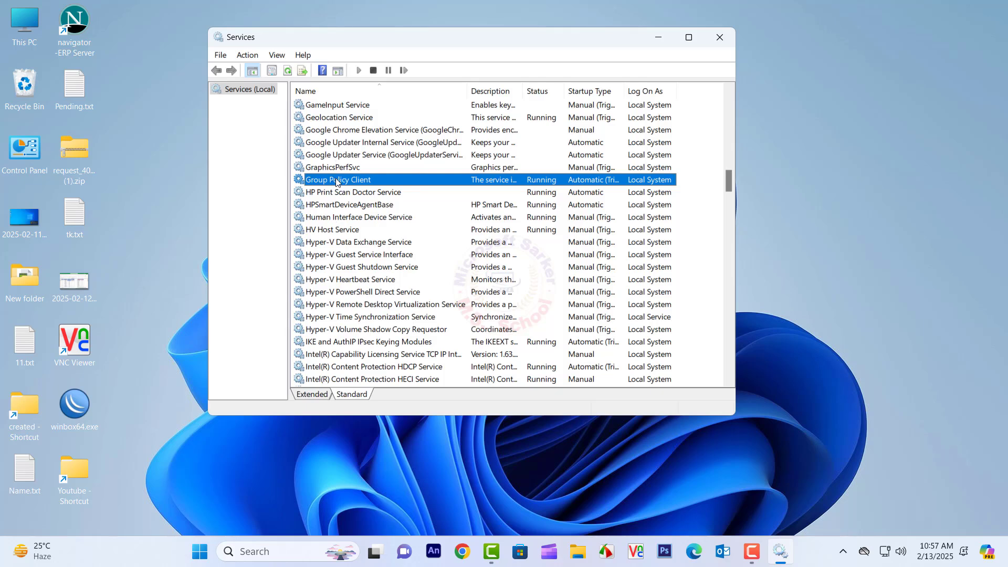
pyautogui.doubleClick(339, 180)
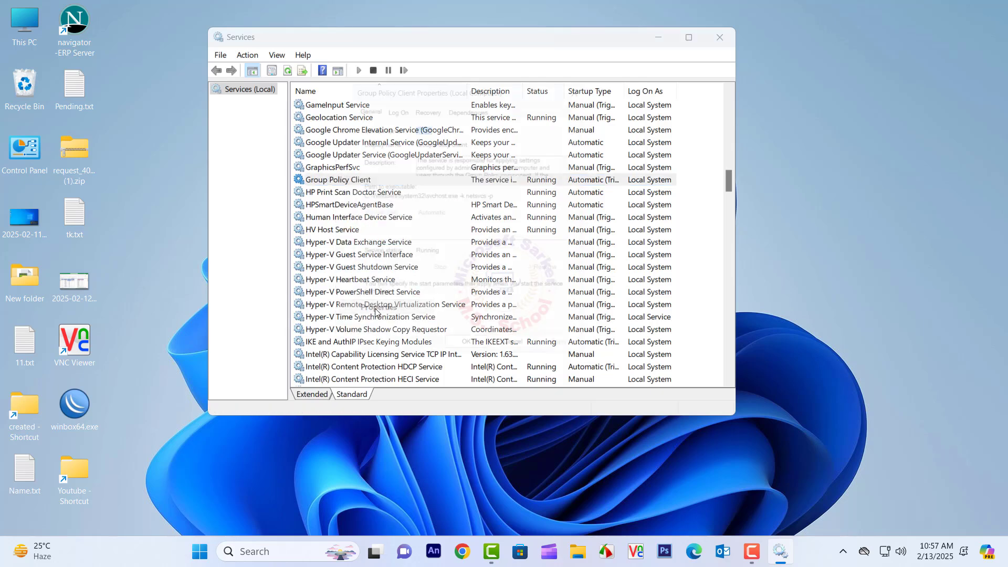
pyautogui.click(390, 101)
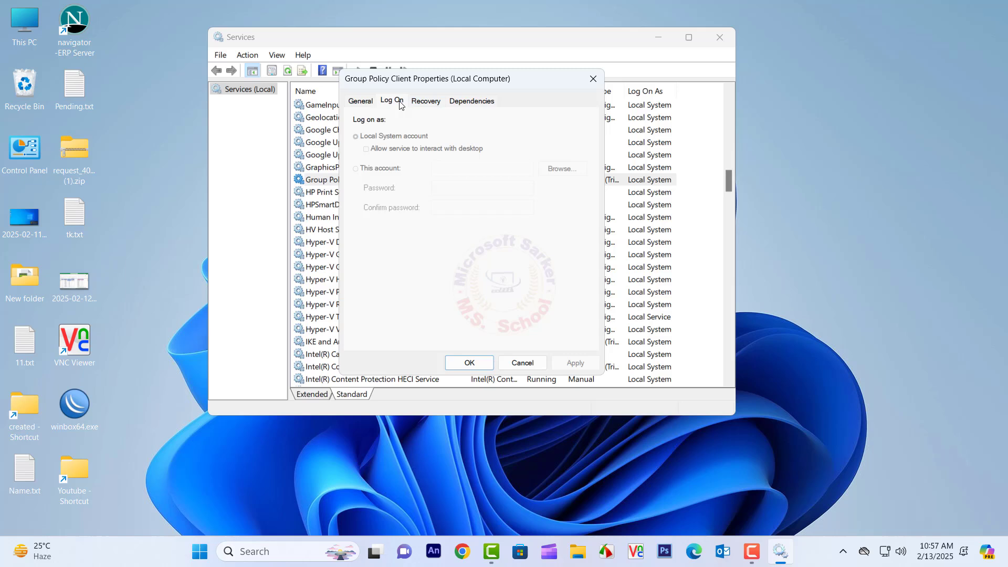
pyautogui.click(360, 101)
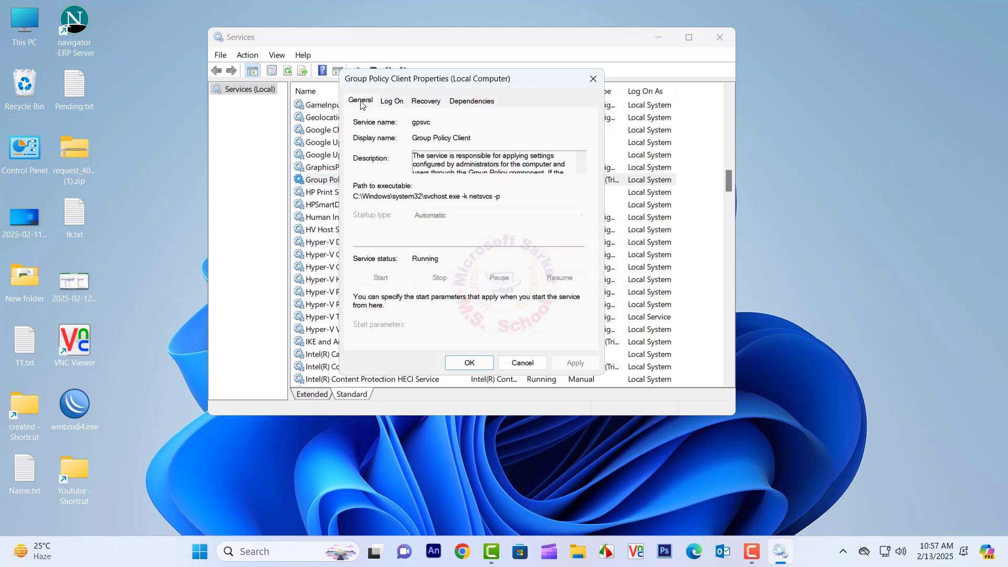
pyautogui.moveTo(440, 296)
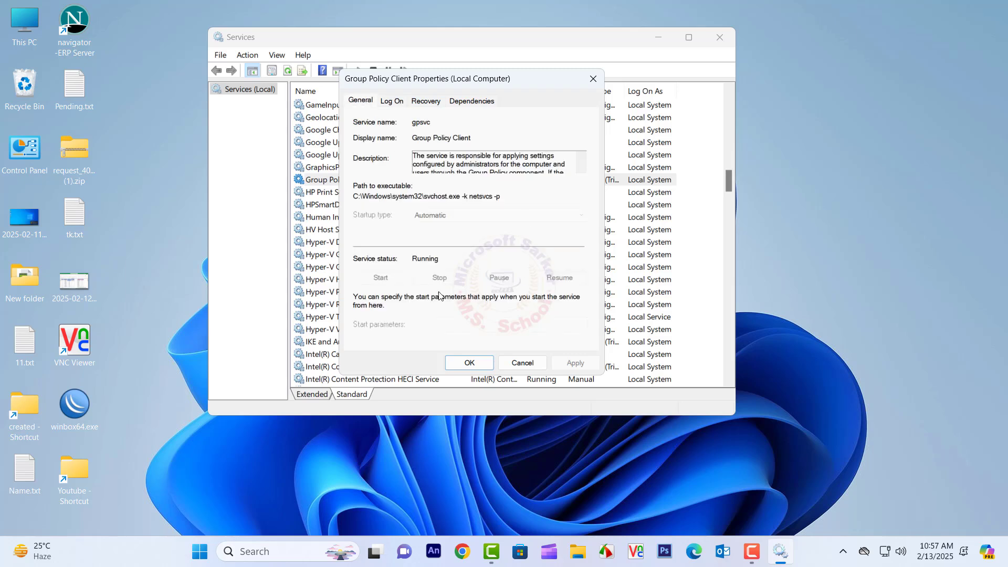
pyautogui.moveTo(491, 307)
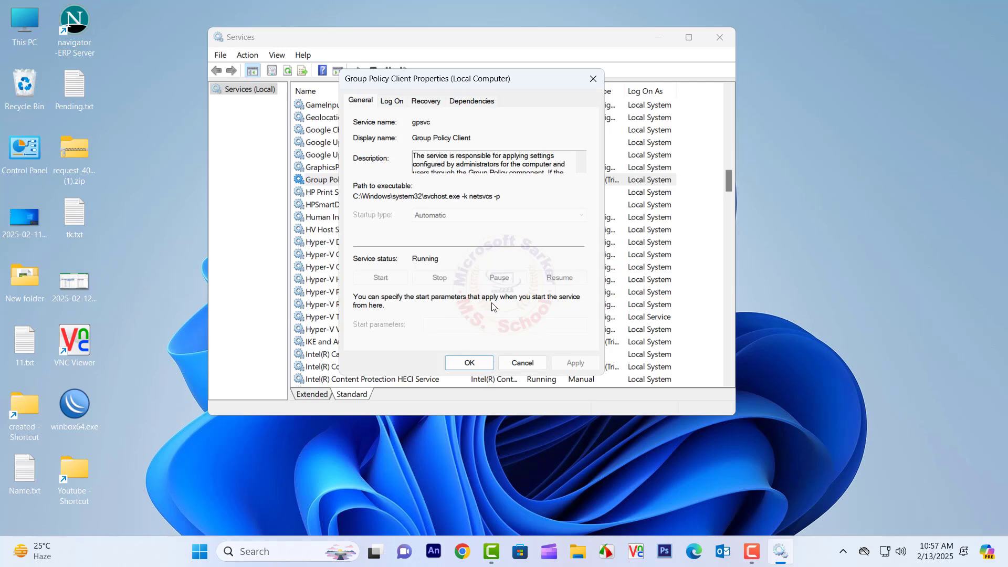
pyautogui.moveTo(571, 375)
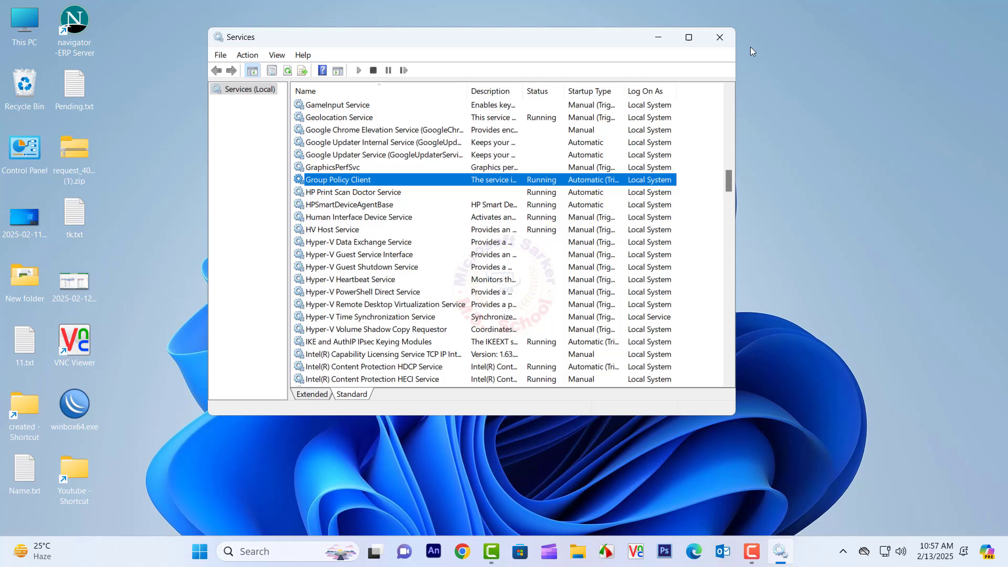
# Step: Close Services and bring up the Start menu power options with Restart
pyautogui.click(719, 37)
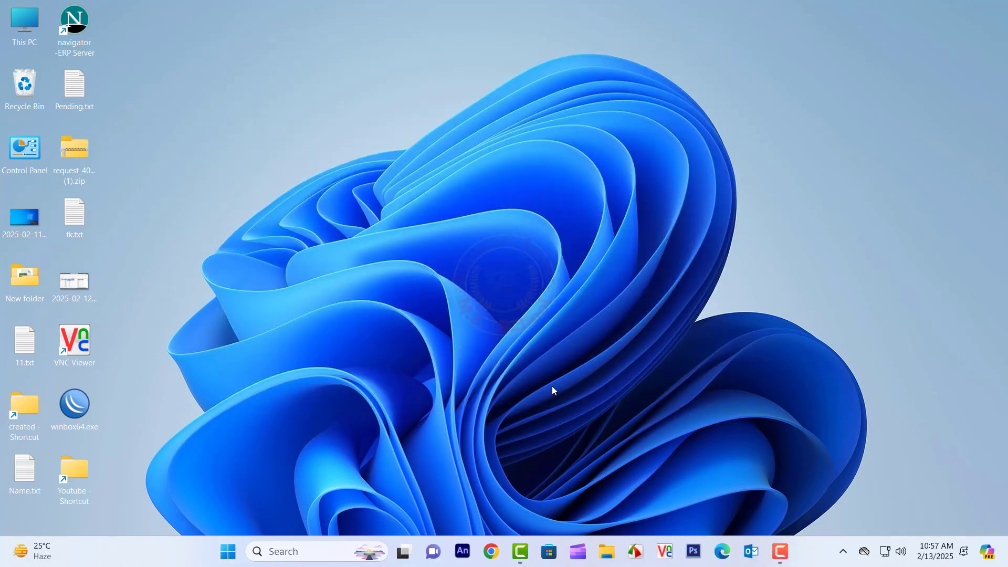
pyautogui.click(228, 551)
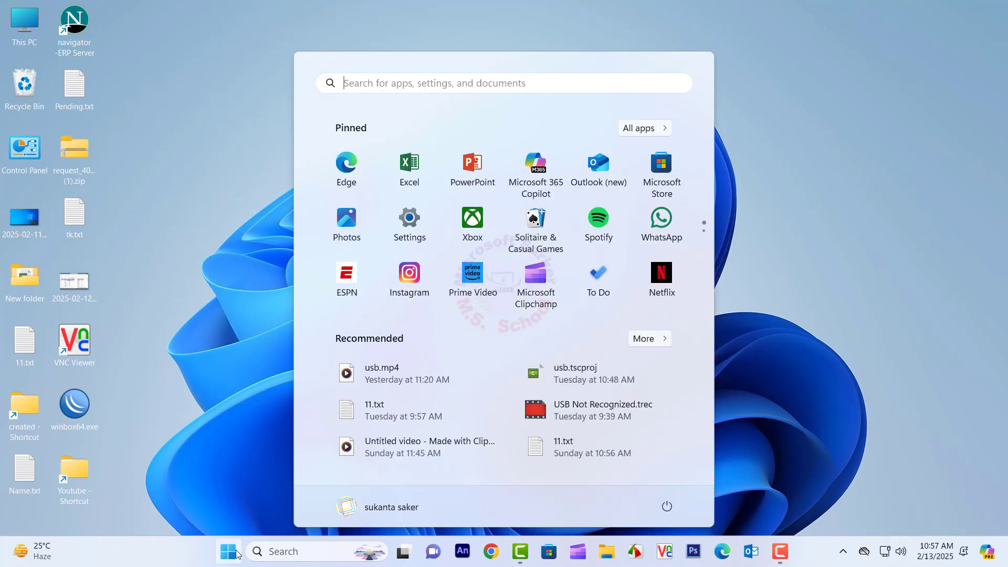
pyautogui.click(666, 506)
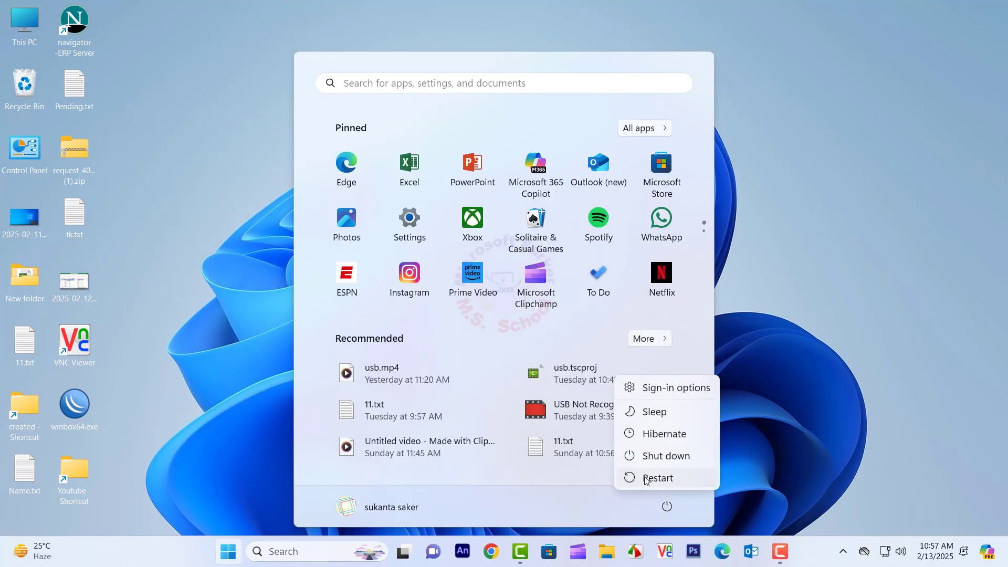